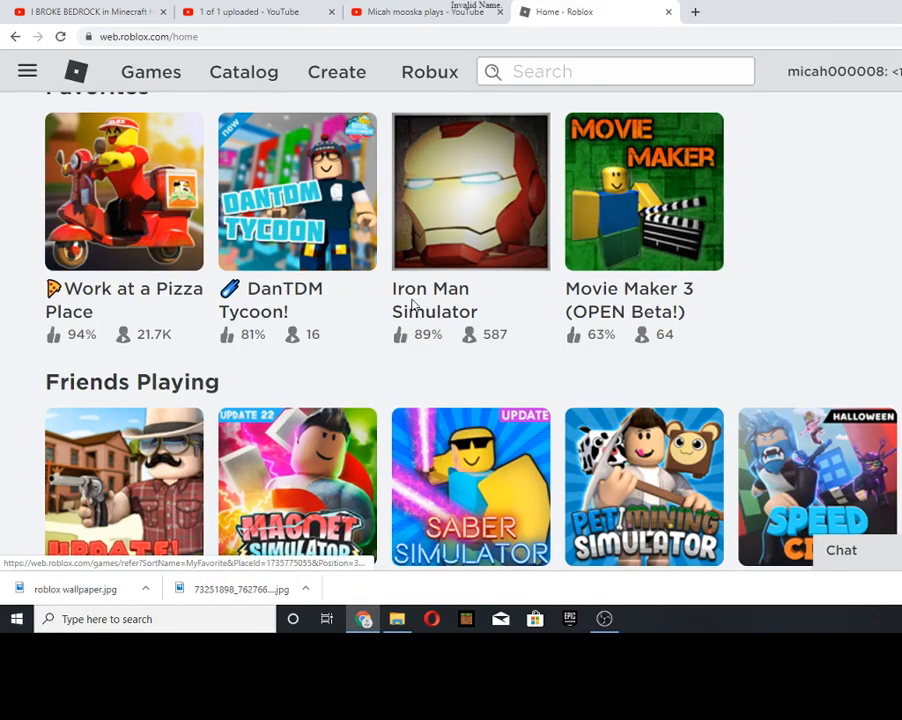
- Launch Iron Man Simulator from its game page, allowing the browser to hand off to the Roblox app
{"action": "left_click", "coordinate": [470, 192]}
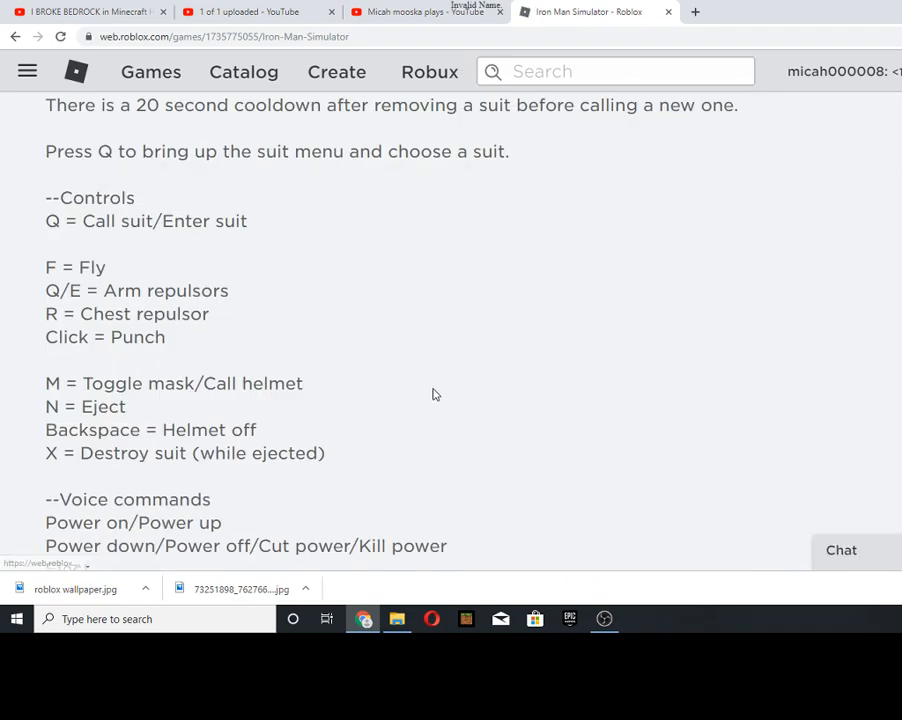
{"action": "scroll", "scroll_direction": "down", "scroll_amount": 3}
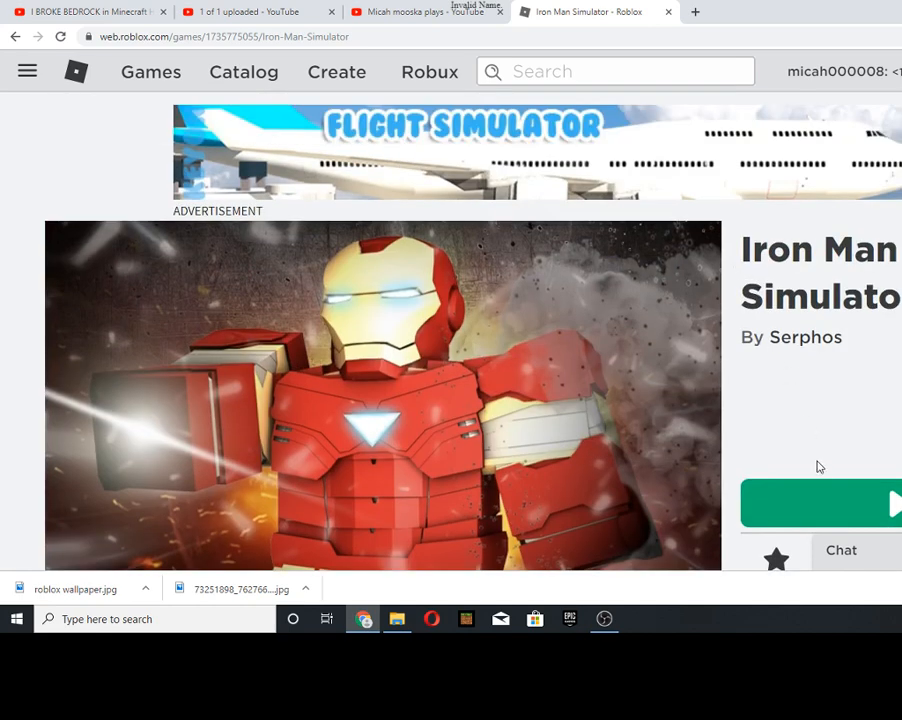
{"action": "mouse_move", "coordinate": [814, 500]}
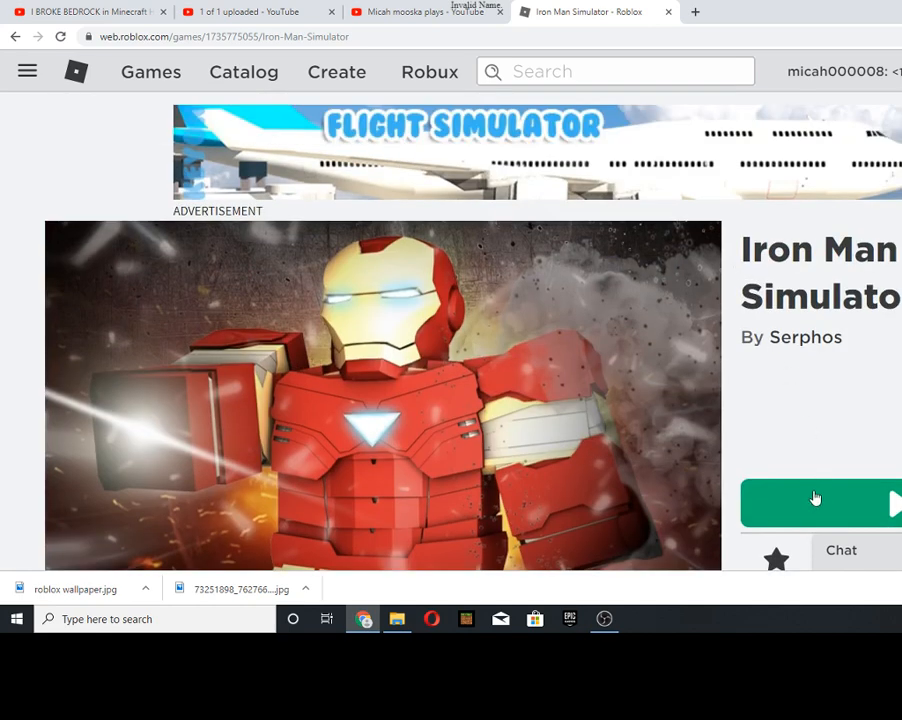
{"action": "left_click", "coordinate": [818, 502]}
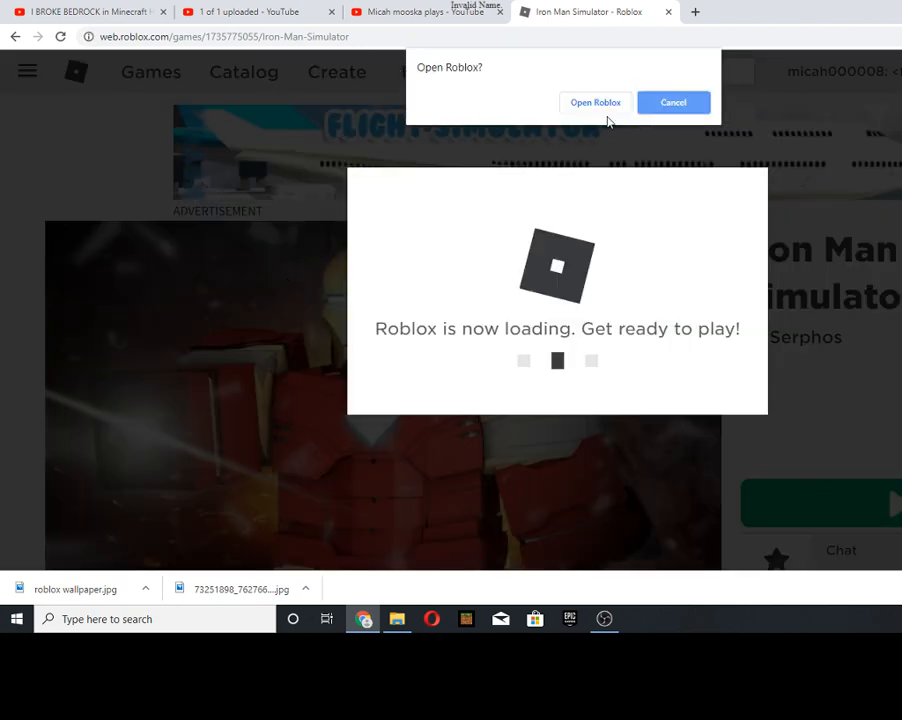
{"action": "left_click", "coordinate": [596, 102]}
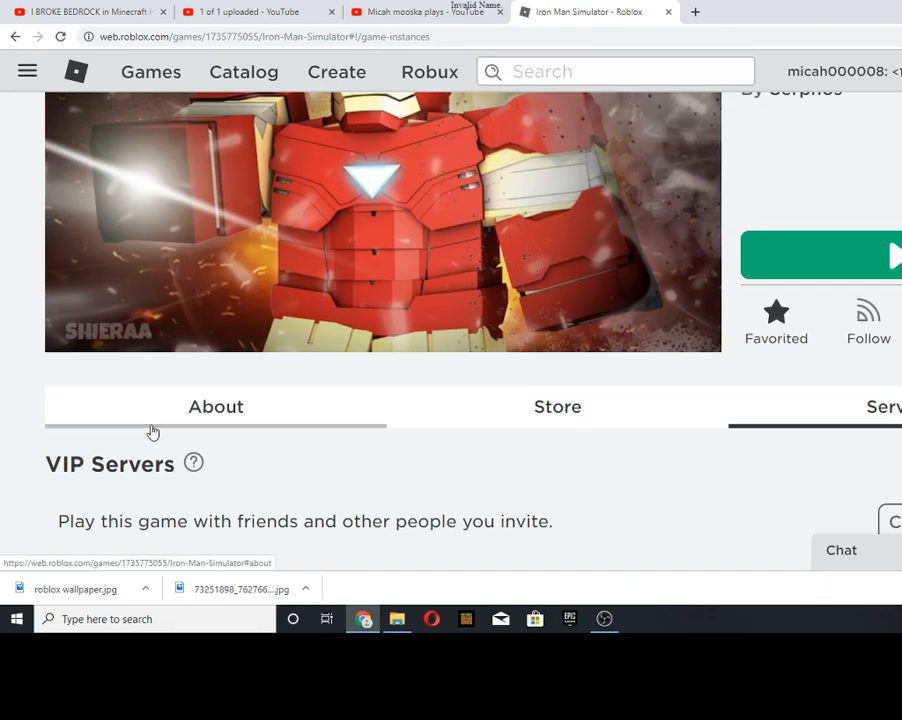
- Open the [EVENT] Zombie Attack page from Recommended Games and dismiss the OBS failed-to-connect error
{"action": "scroll", "scroll_direction": "down", "scroll_amount": 3}
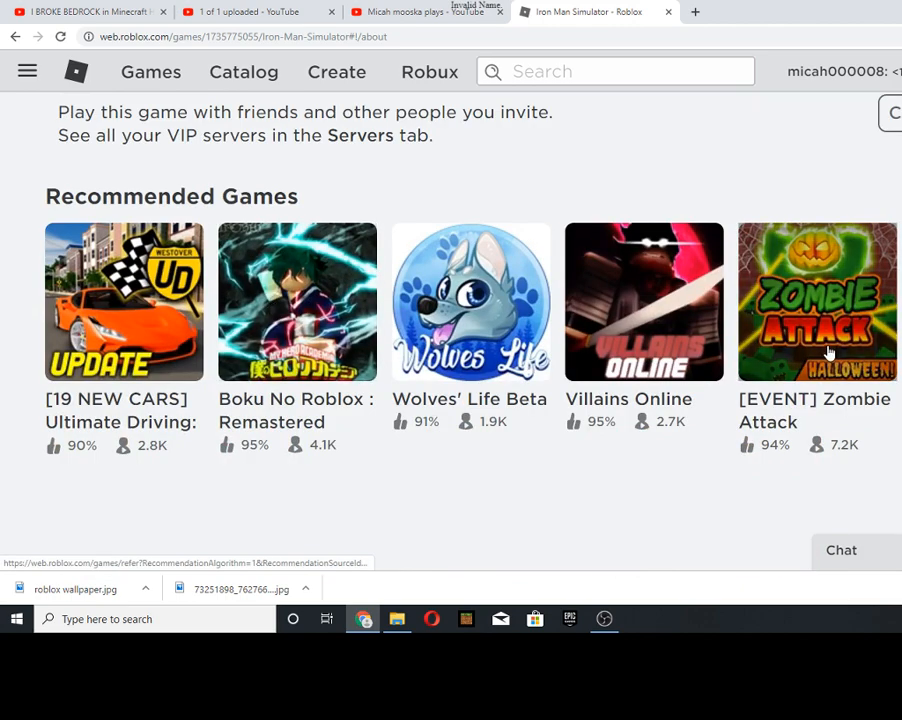
{"action": "left_click", "coordinate": [816, 300]}
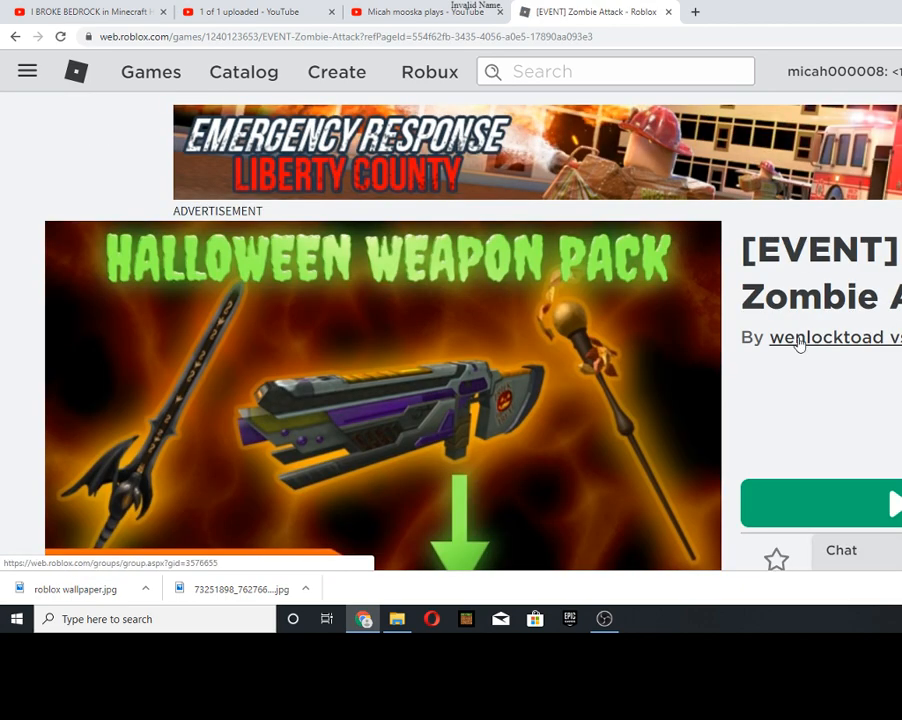
{"action": "scroll", "scroll_direction": "down", "scroll_amount": 3}
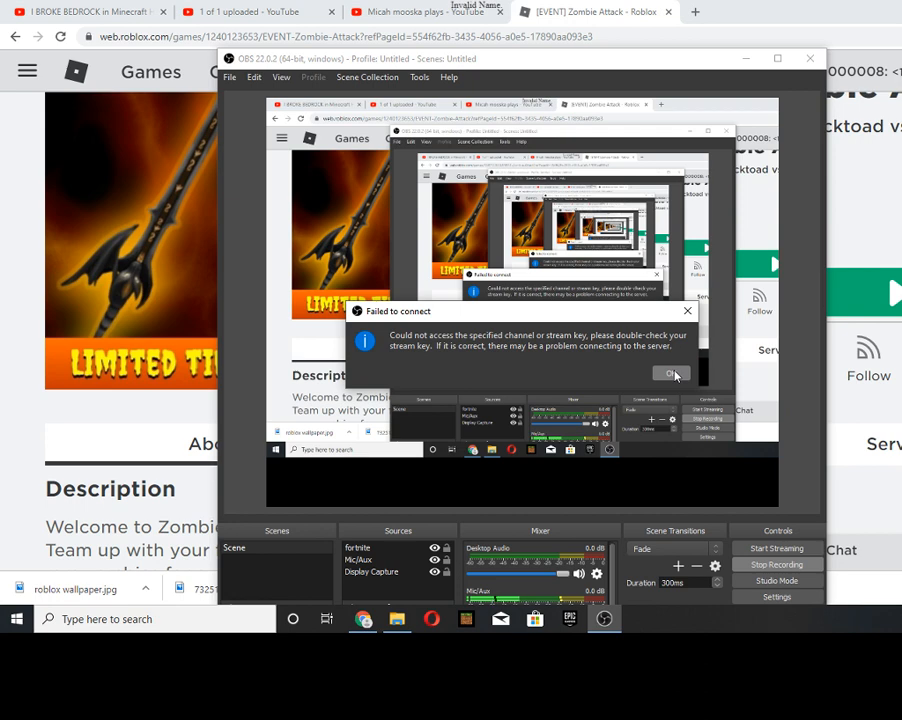
{"action": "left_click", "coordinate": [672, 374]}
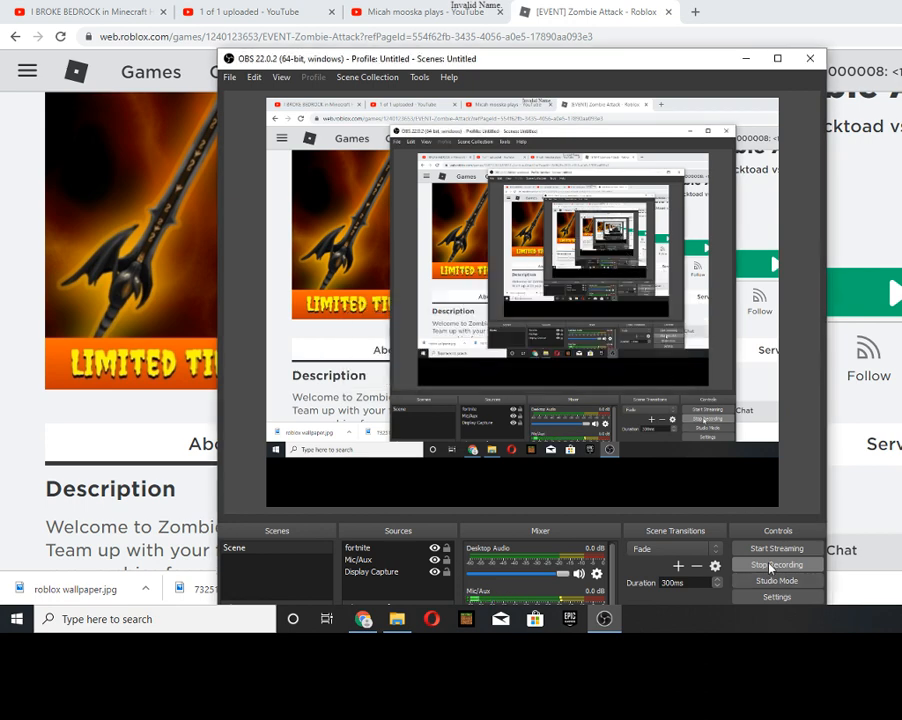